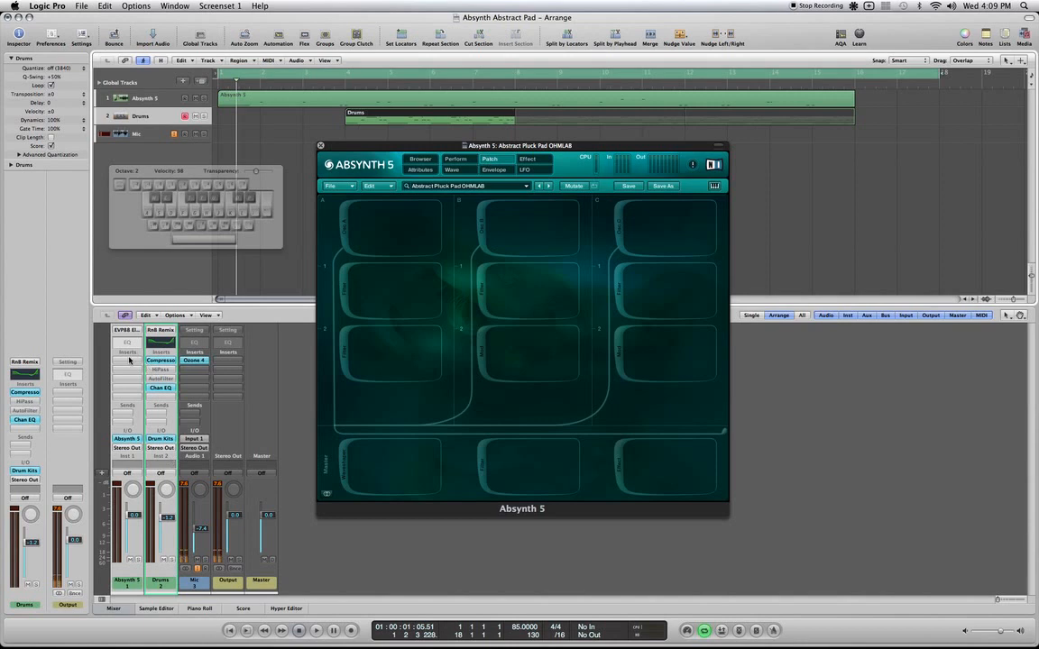
pyautogui.moveTo(122, 359)
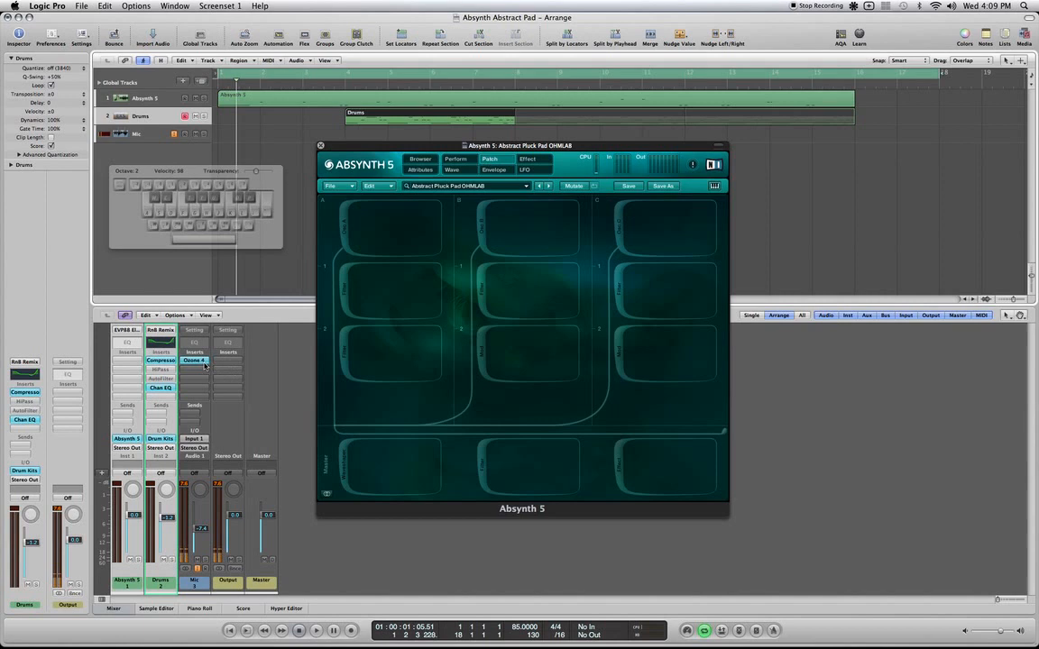
pyautogui.moveTo(310, 357)
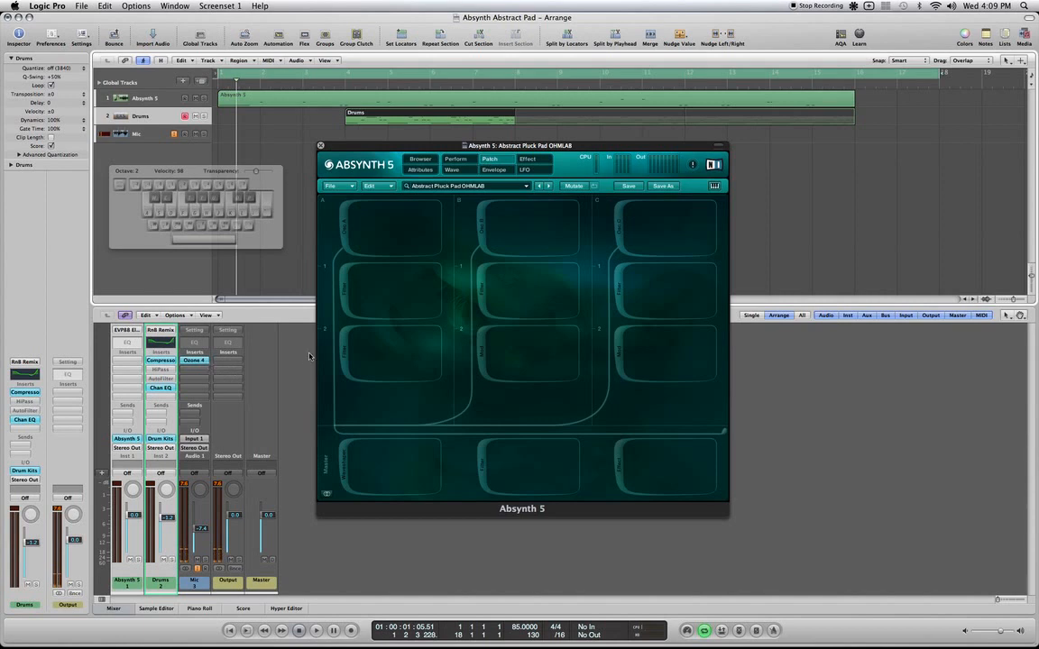
pyautogui.moveTo(325, 300)
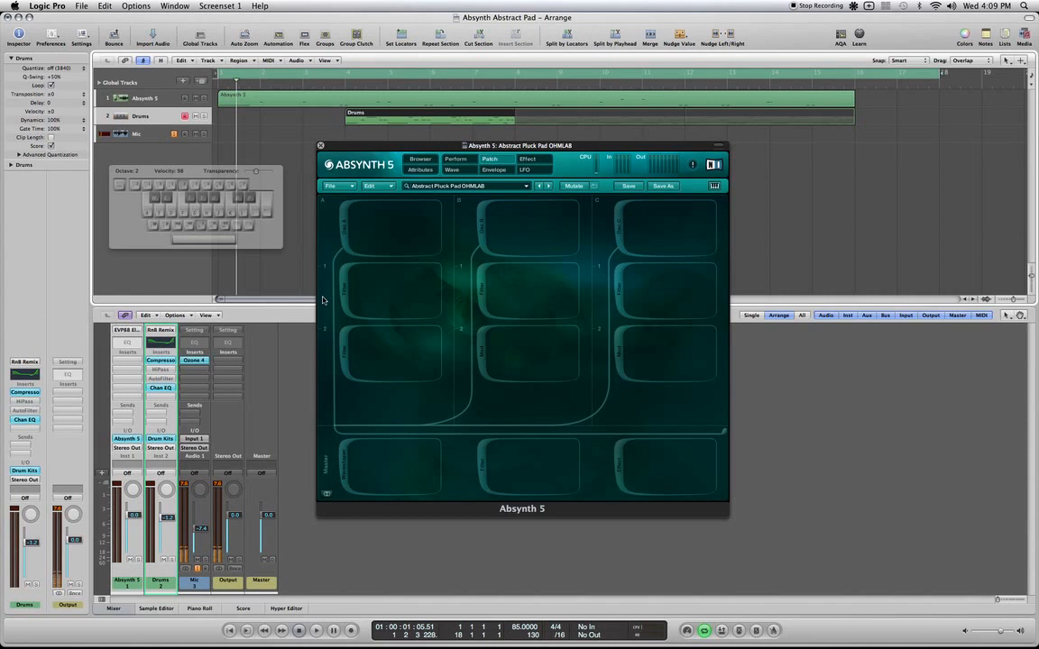
pyautogui.moveTo(328, 238)
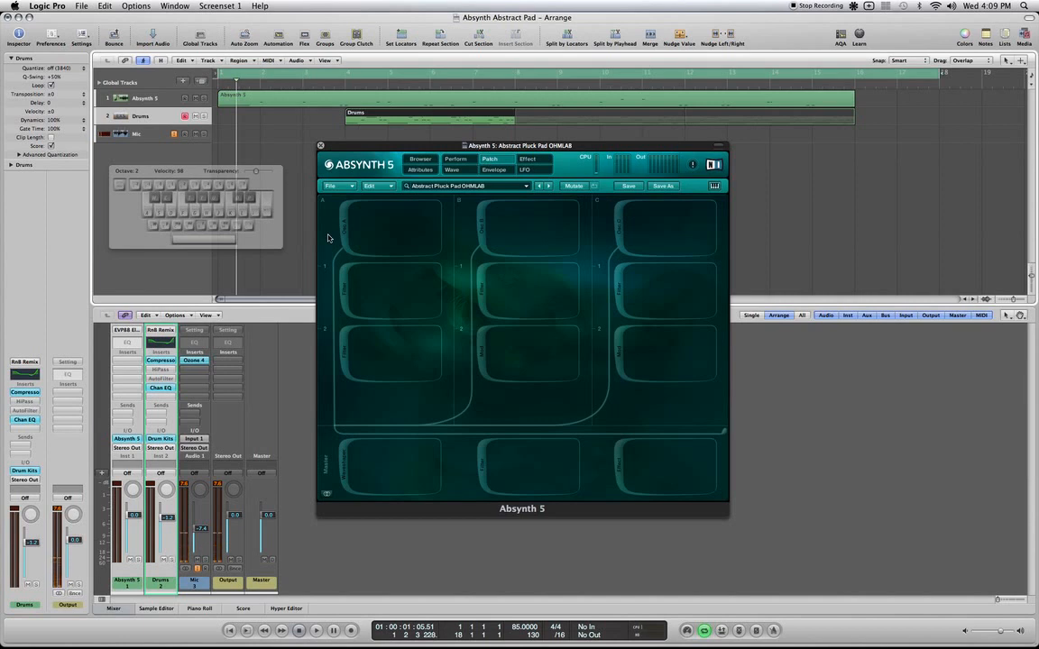
pyautogui.moveTo(343, 235)
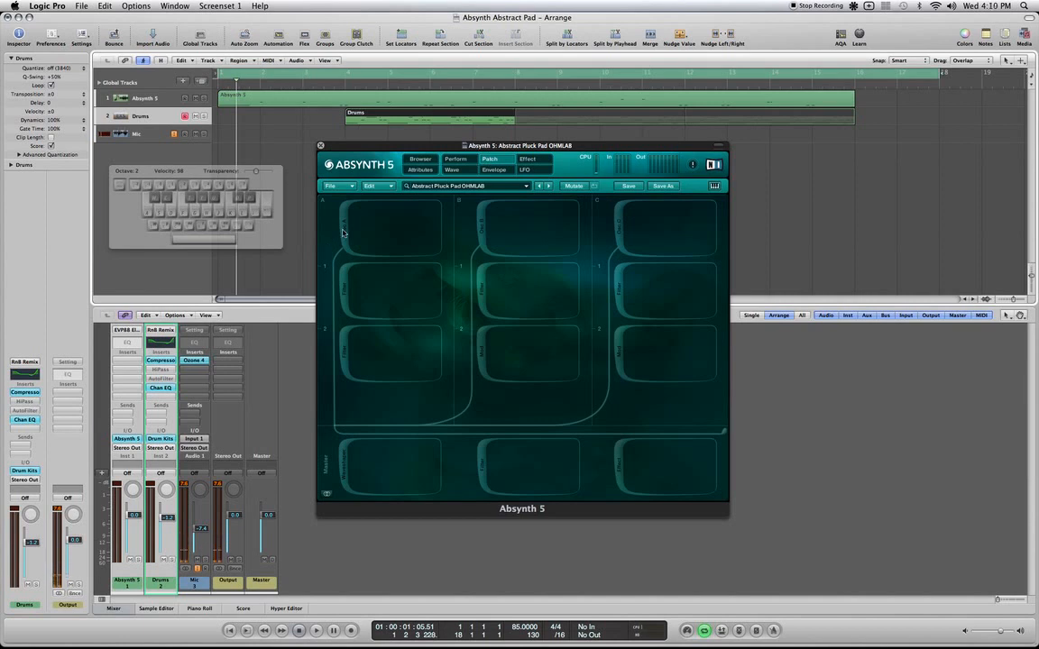
pyautogui.moveTo(335, 253)
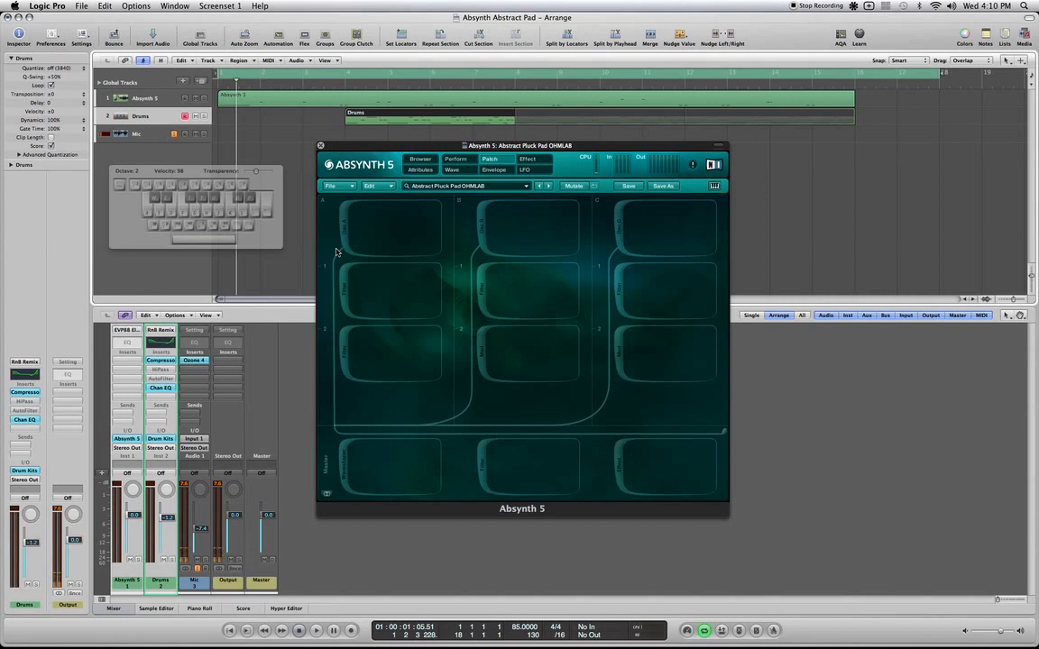
pyautogui.moveTo(340, 240)
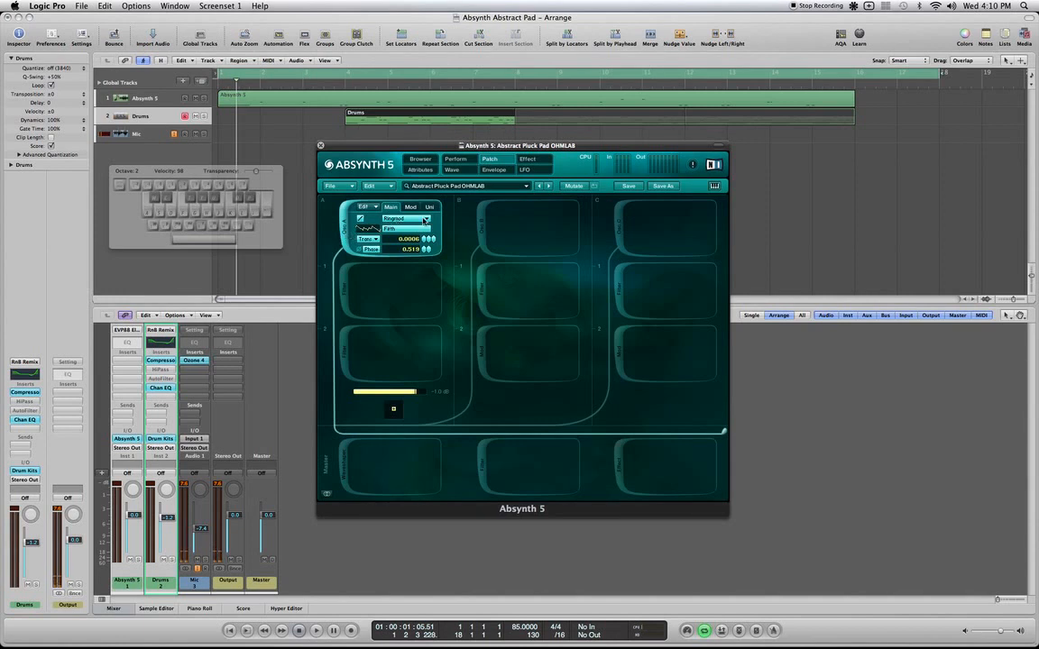
# Step: Pick a new waveform from the wave library for the first oscillator
pyautogui.click(406, 218)
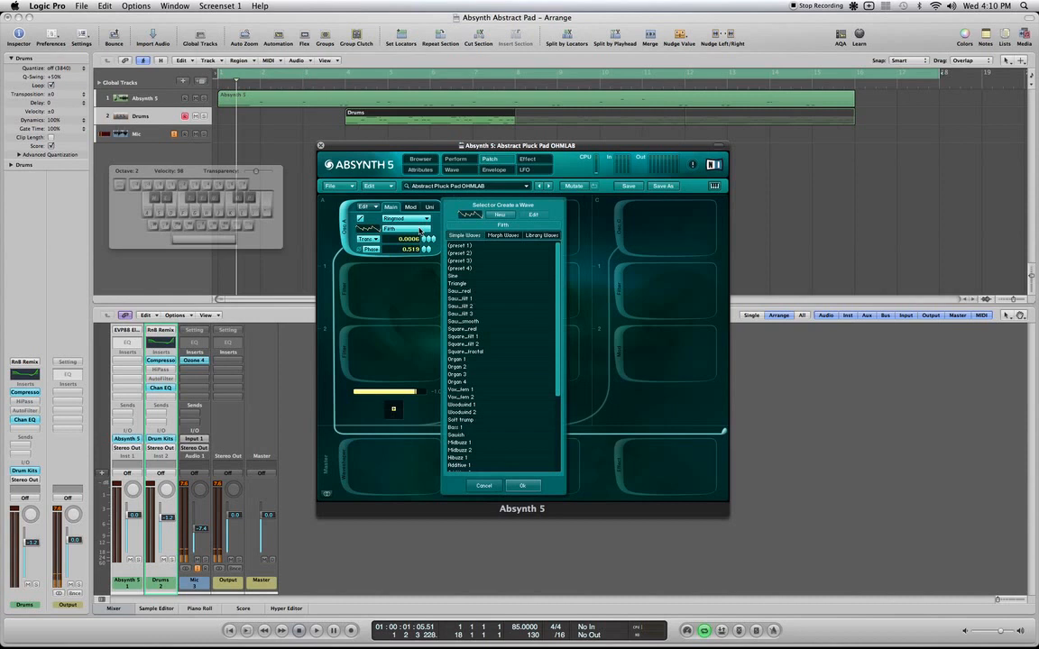
pyautogui.scroll(-3)
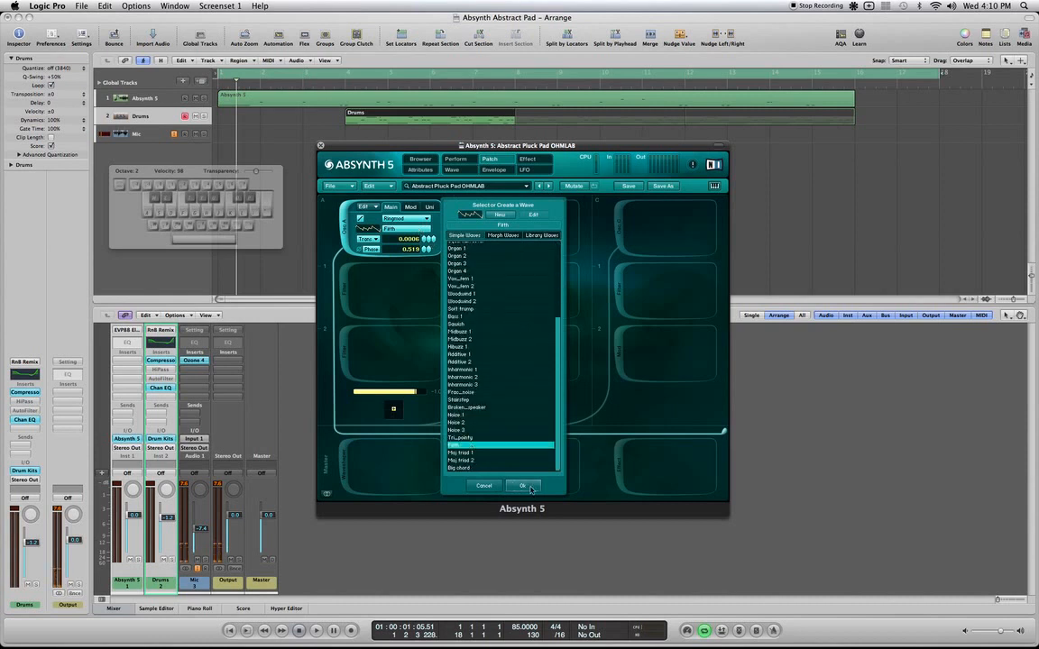
pyautogui.click(523, 488)
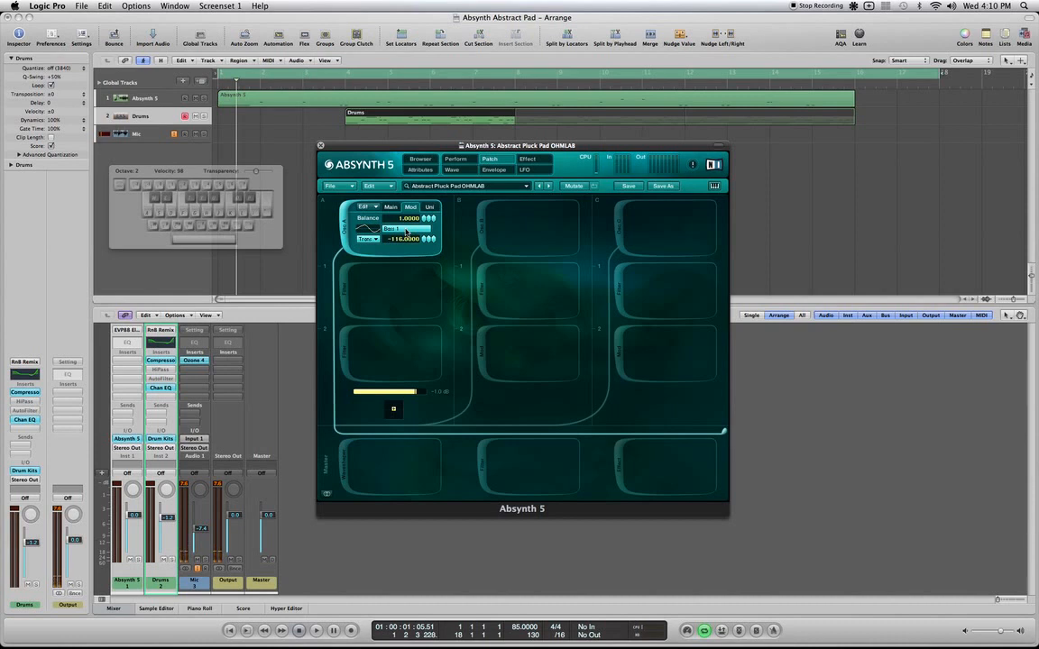
pyautogui.click(429, 206)
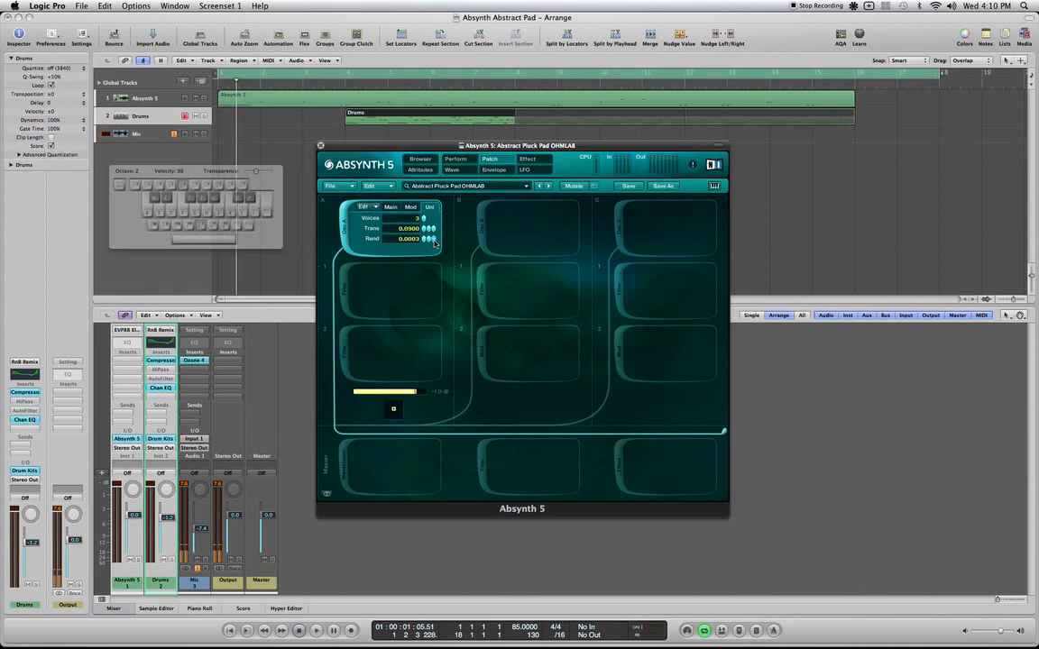
pyautogui.moveTo(382, 244)
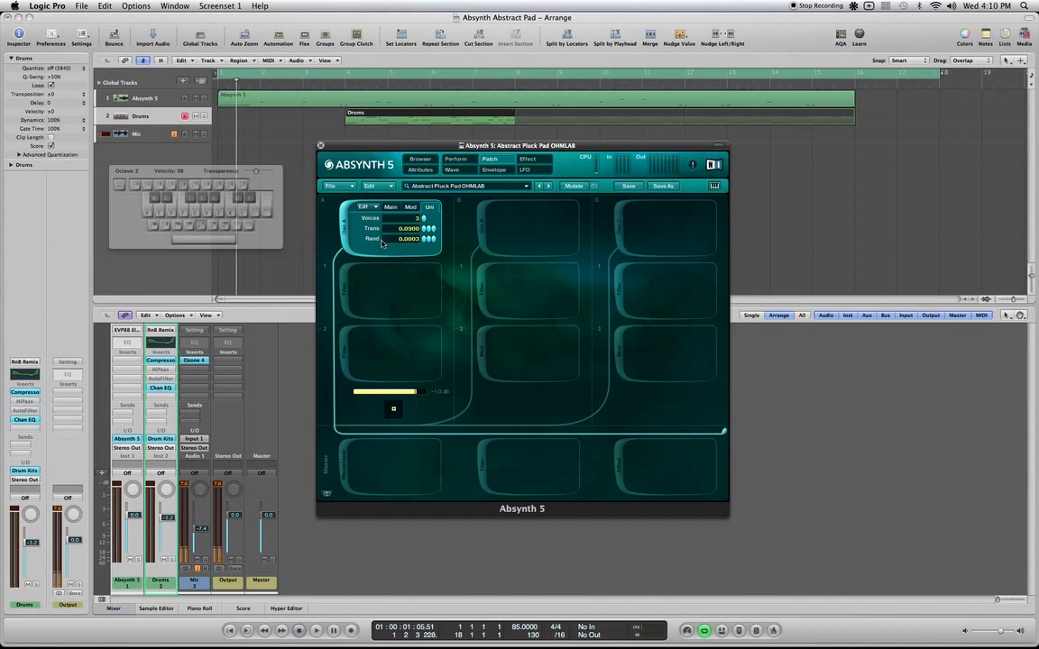
pyautogui.click(390, 206)
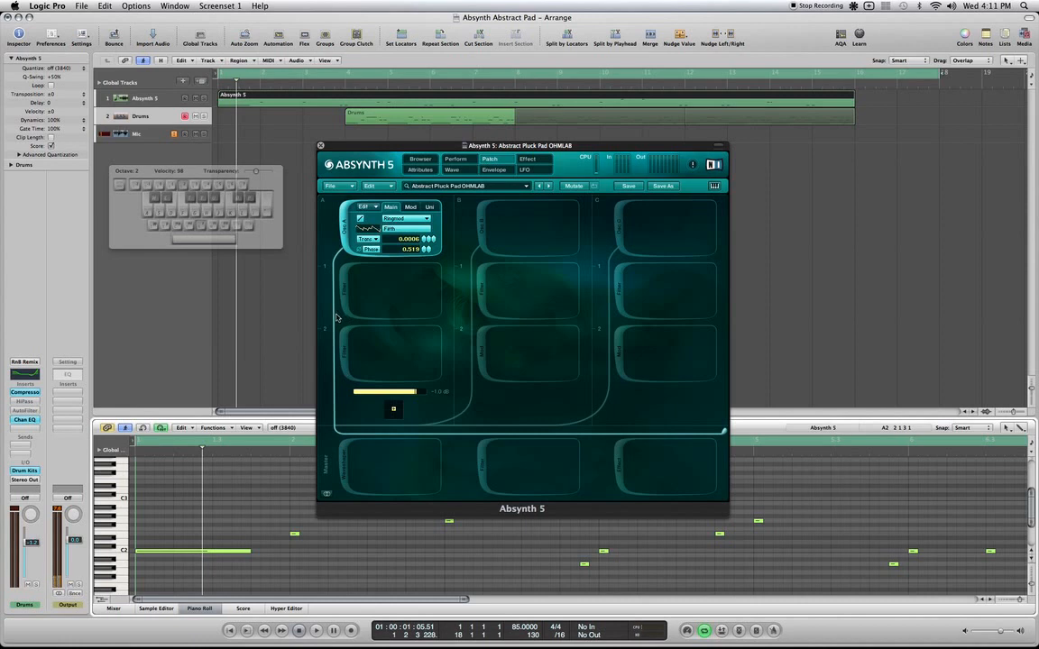
pyautogui.moveTo(339, 314)
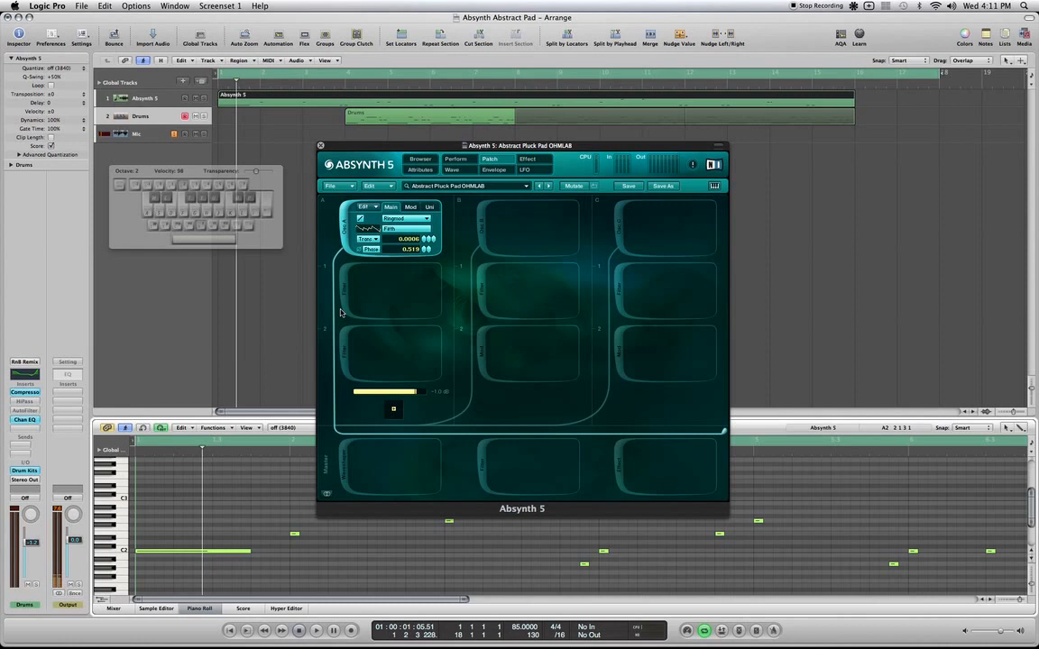
pyautogui.moveTo(350, 285)
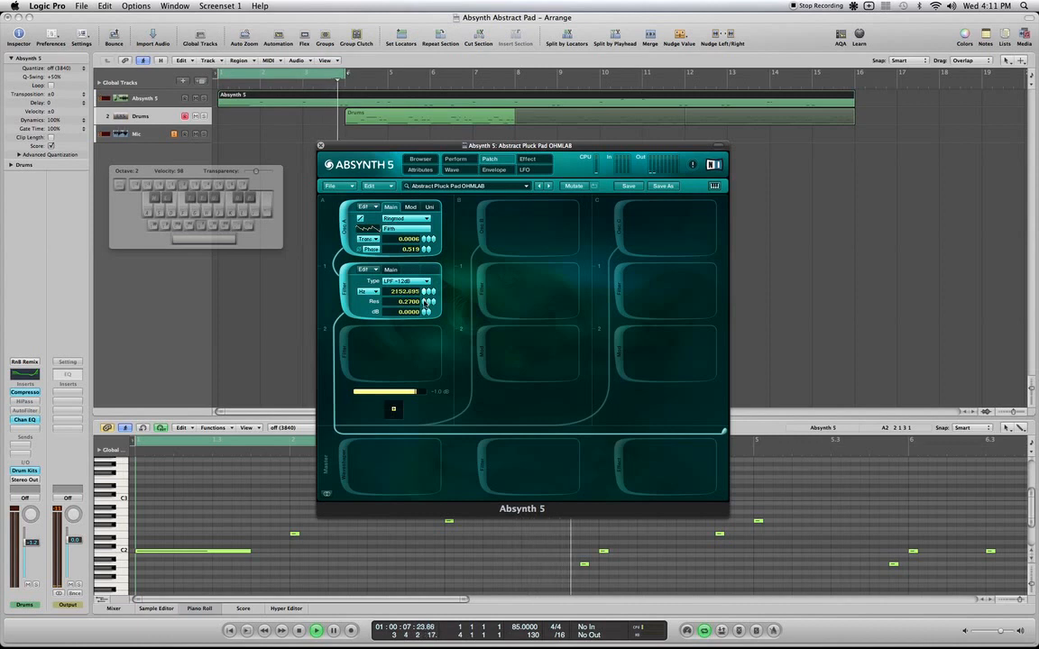
# Step: Adjust the third module's parameter values by dragging its value fields
pyautogui.moveTo(406, 290); pyautogui.dragTo(406, 262)
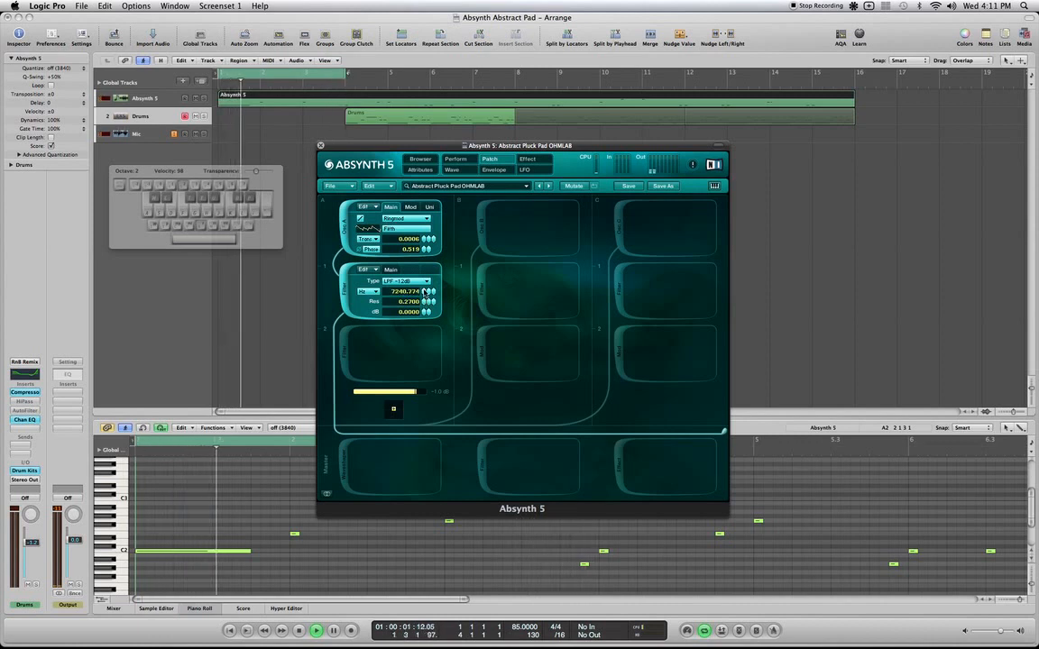
pyautogui.moveTo(405, 293); pyautogui.dragTo(406, 307)
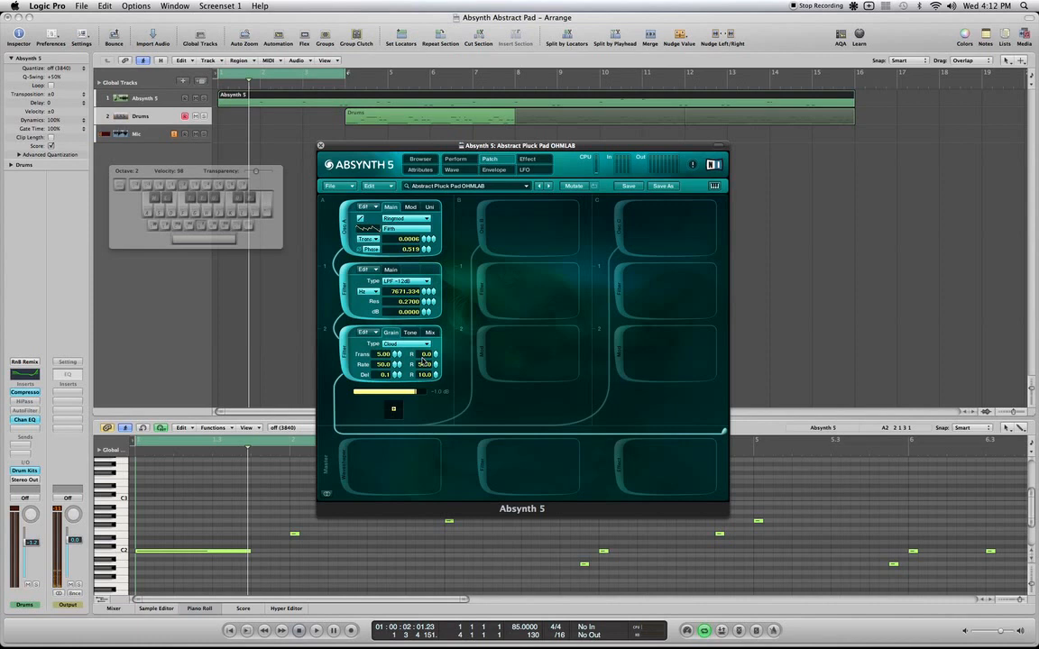
# Step: Show the third module's Balance page and nudge its Balance value
pyautogui.click(411, 332)
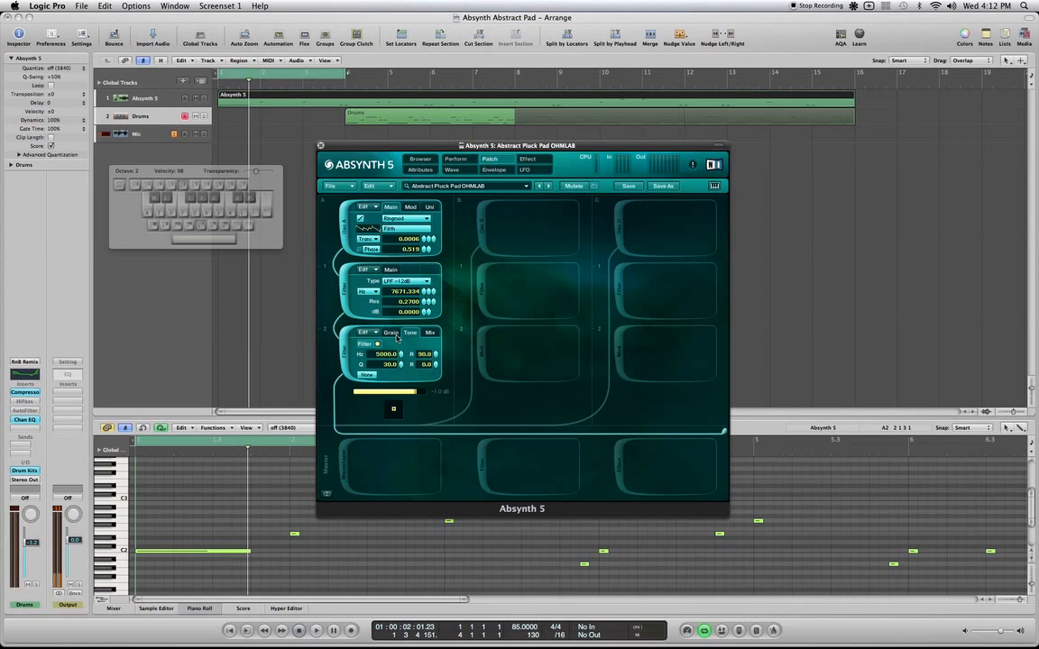
pyautogui.moveTo(401, 339)
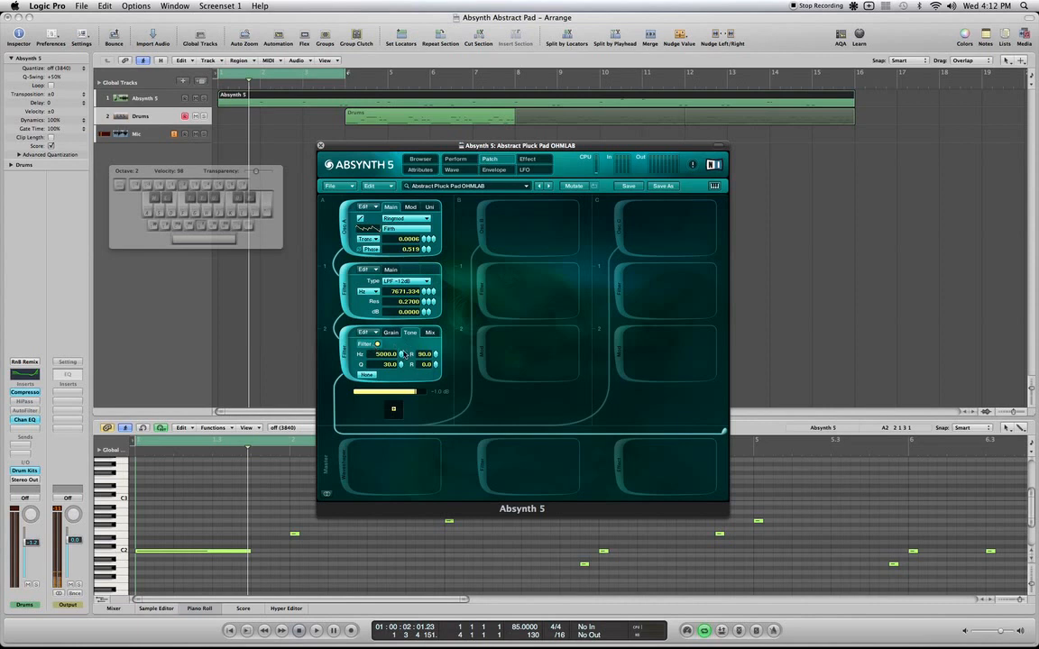
pyautogui.click(411, 331)
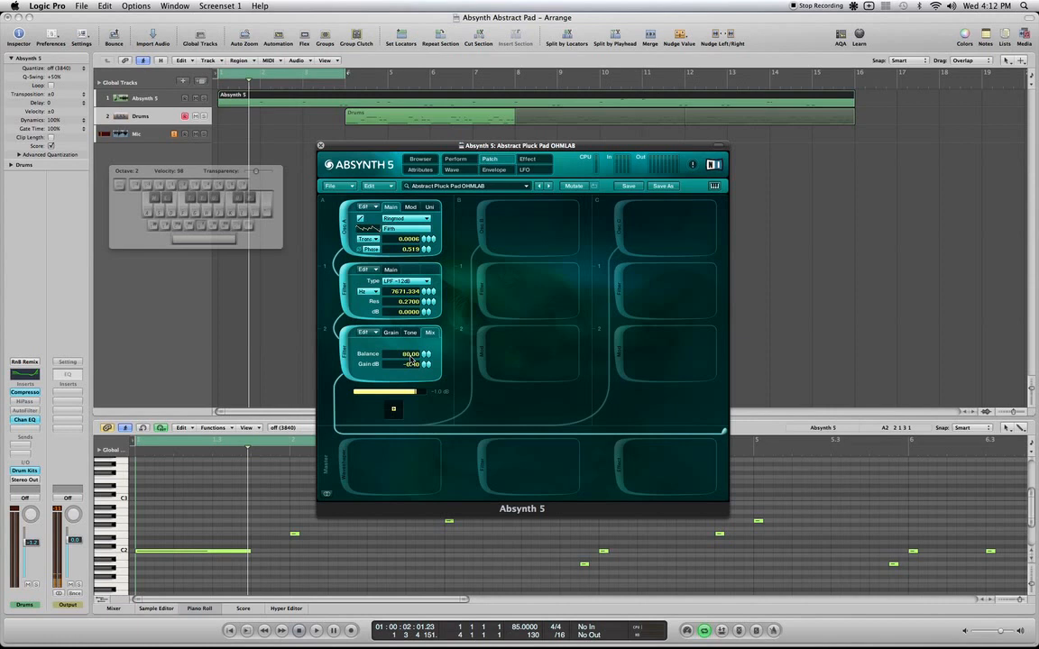
pyautogui.moveTo(411, 365); pyautogui.dragTo(412, 369)
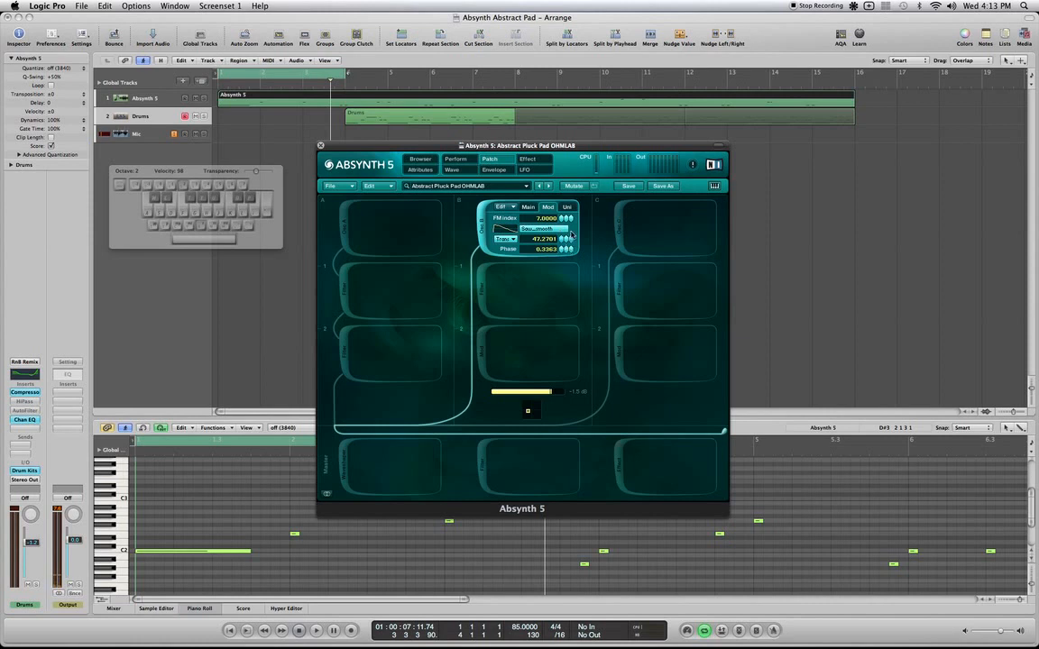
# Step: Show the channel B oscillator's volume and transpose settings
pyautogui.click(566, 205)
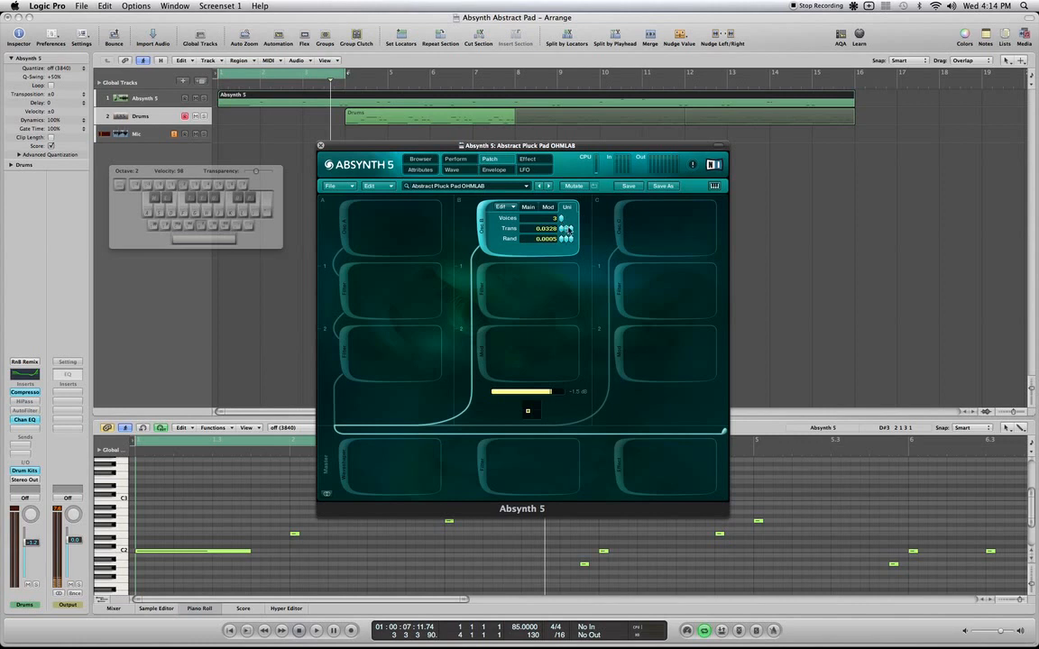
pyautogui.moveTo(570, 242)
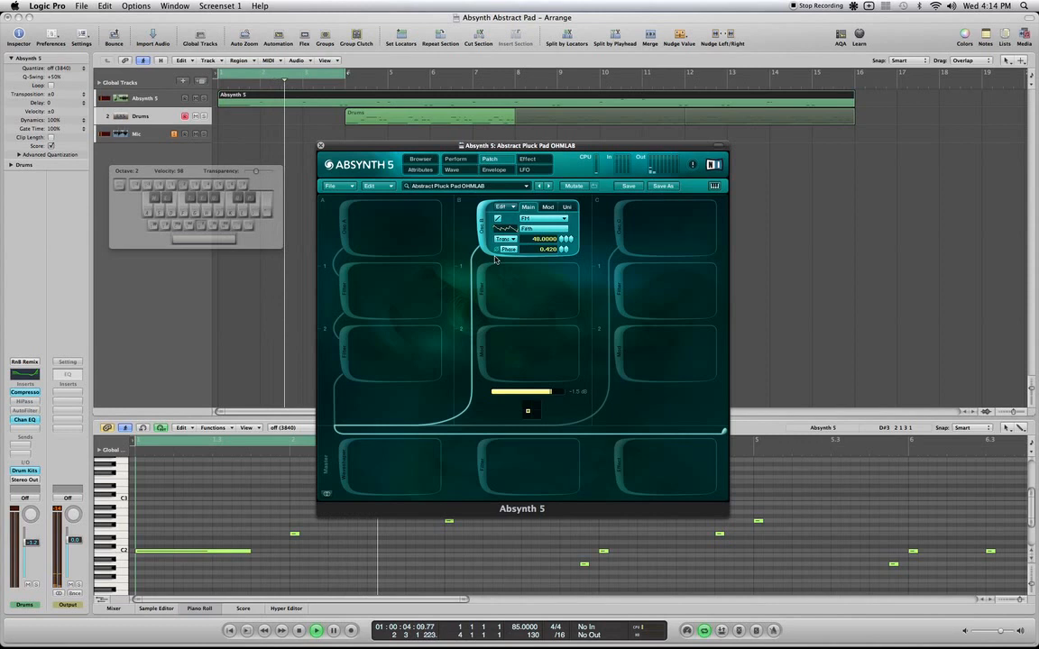
pyautogui.moveTo(482, 293)
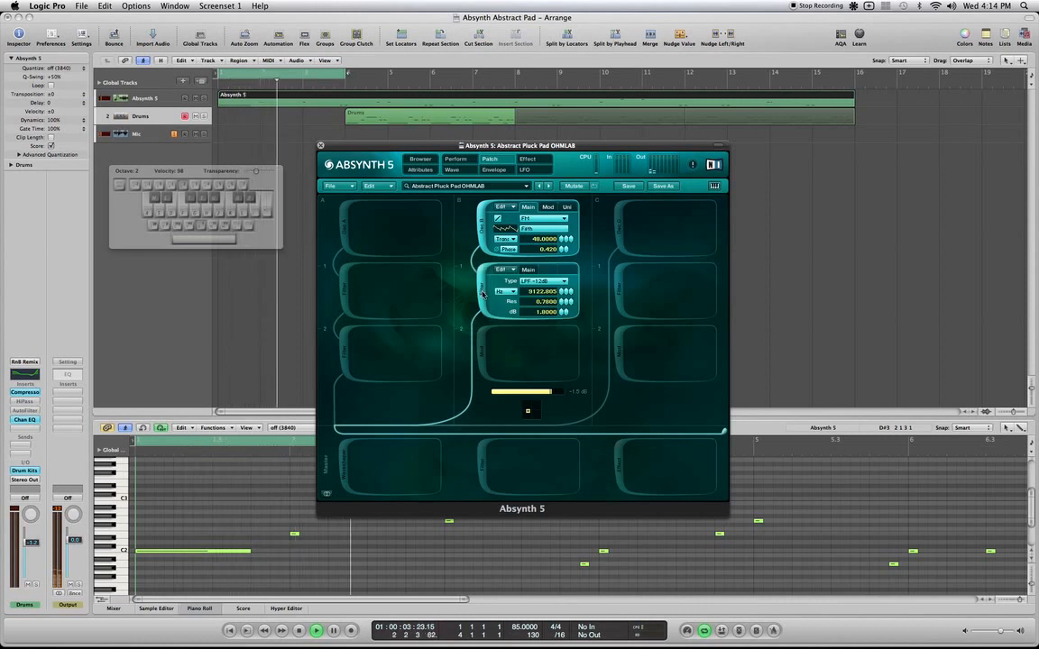
pyautogui.moveTo(545, 314)
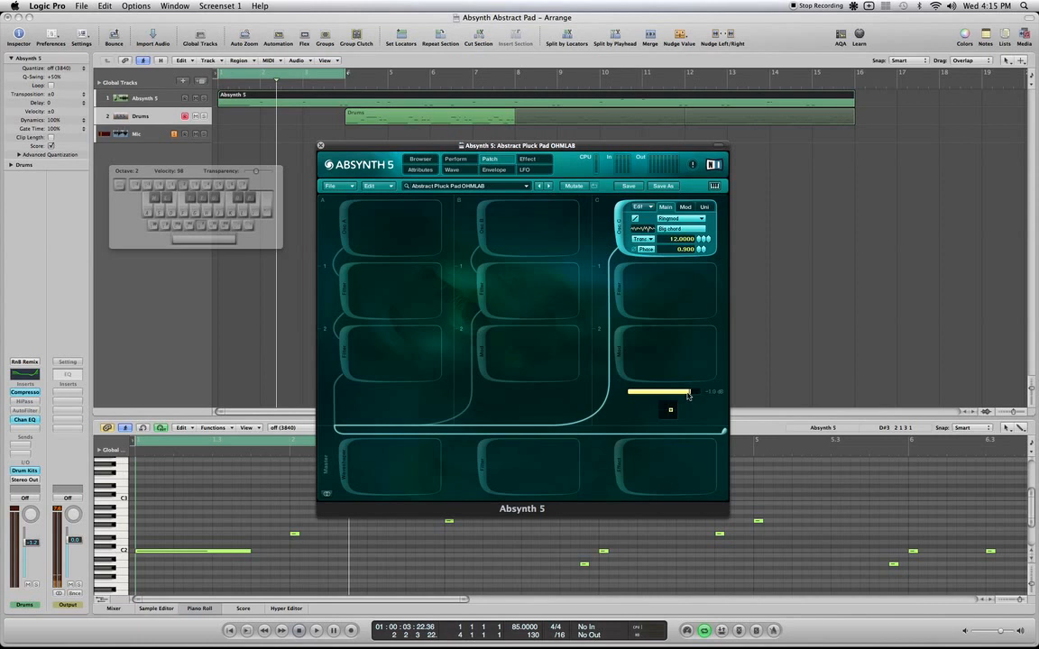
pyautogui.moveTo(667, 267)
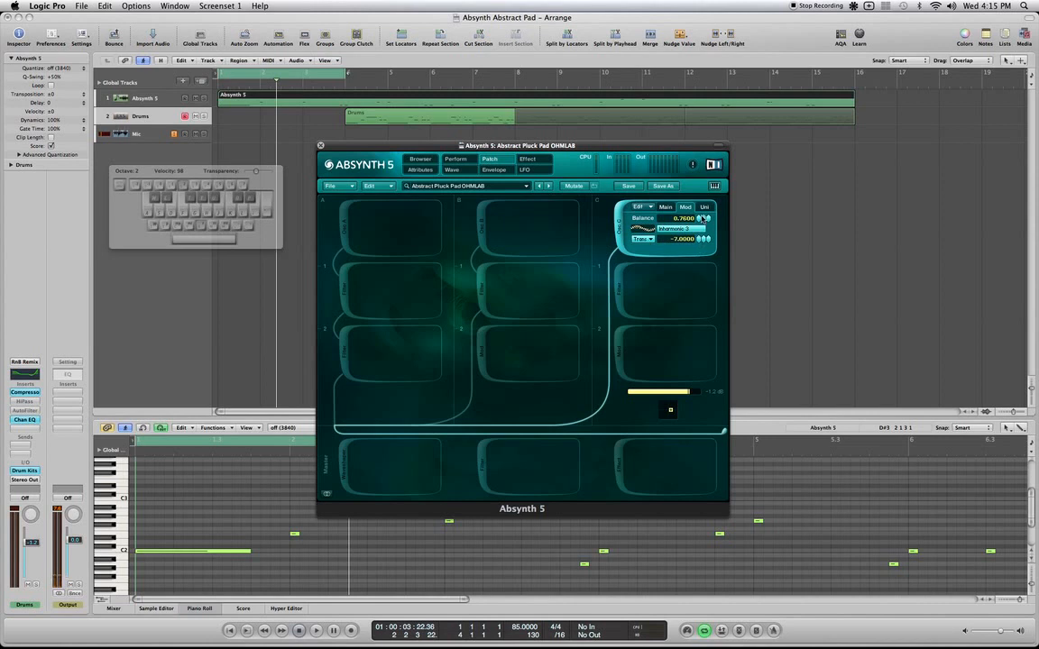
# Step: Show the channel C oscillator's volume and transpose page, then another tab
pyautogui.click(703, 206)
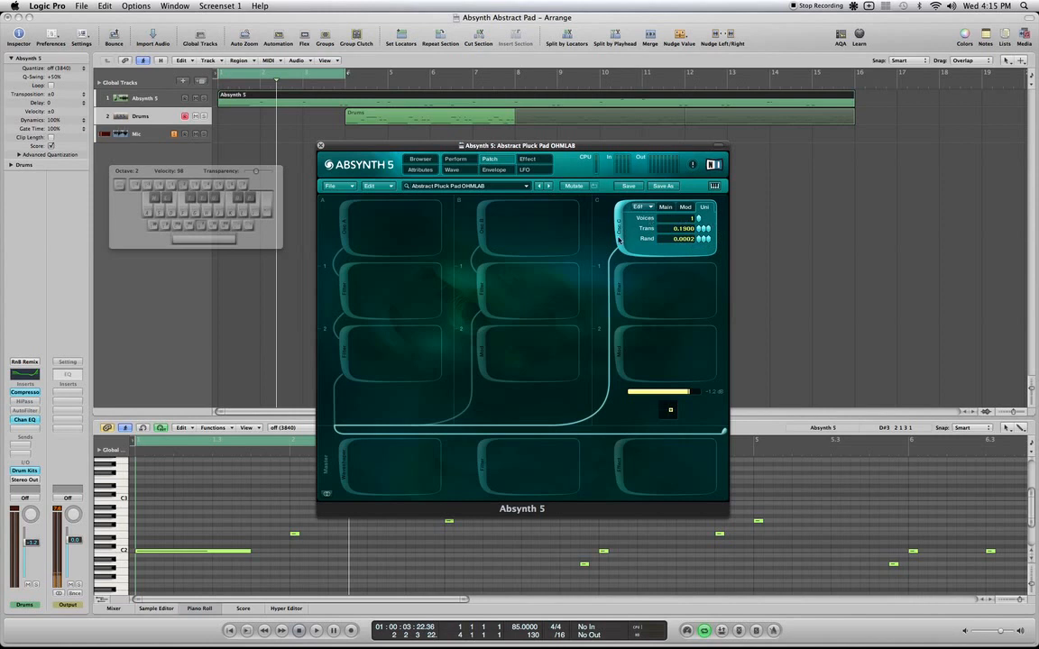
pyautogui.click(685, 206)
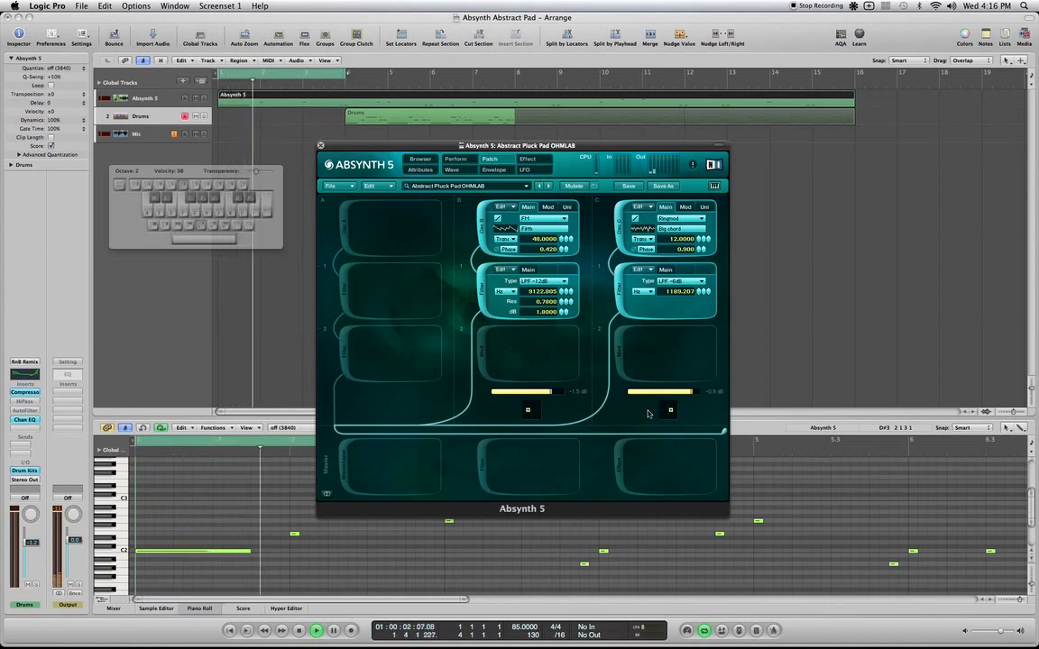
pyautogui.moveTo(386, 246)
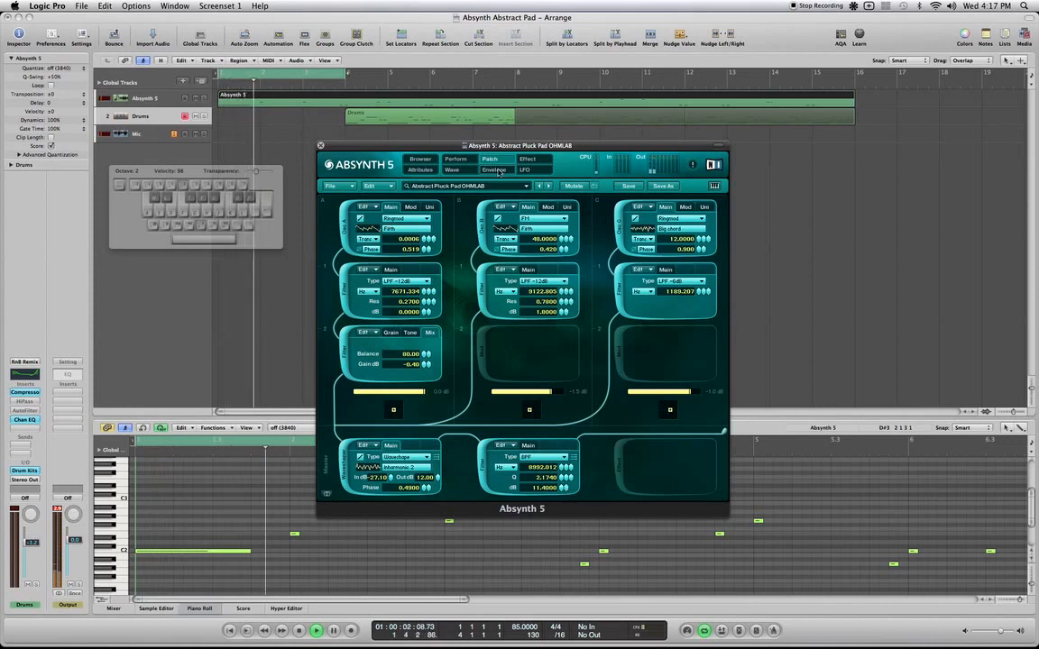
# Step: Switch to the envelope editor showing the patch's stacked envelope curves
pyautogui.click(495, 169)
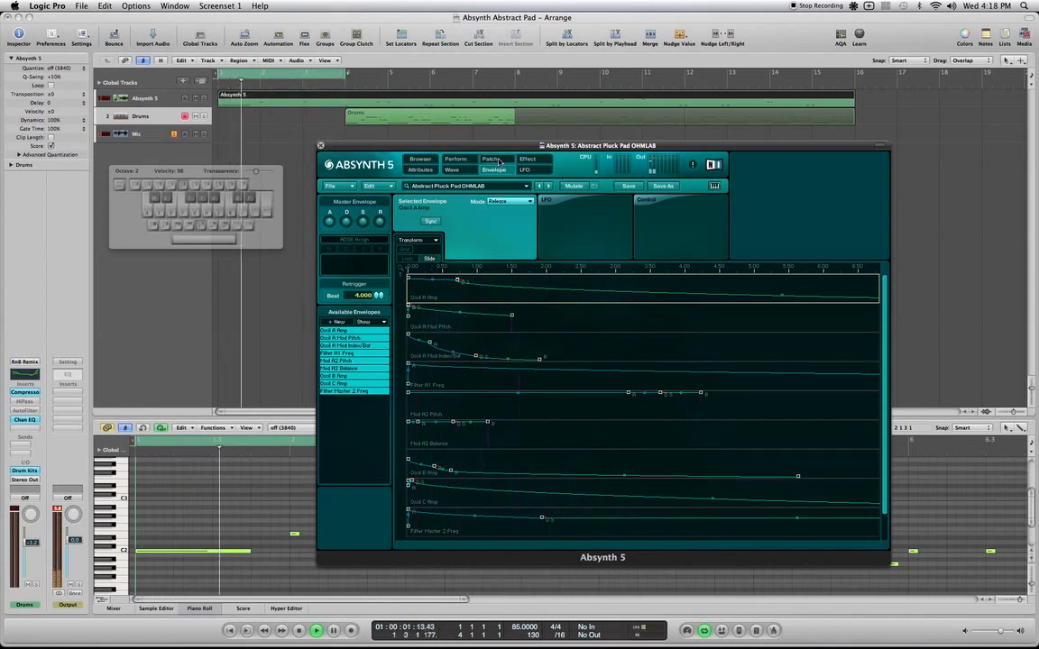
# Step: Return to the patch page, then show the effects page for the master channel
pyautogui.click(491, 159)
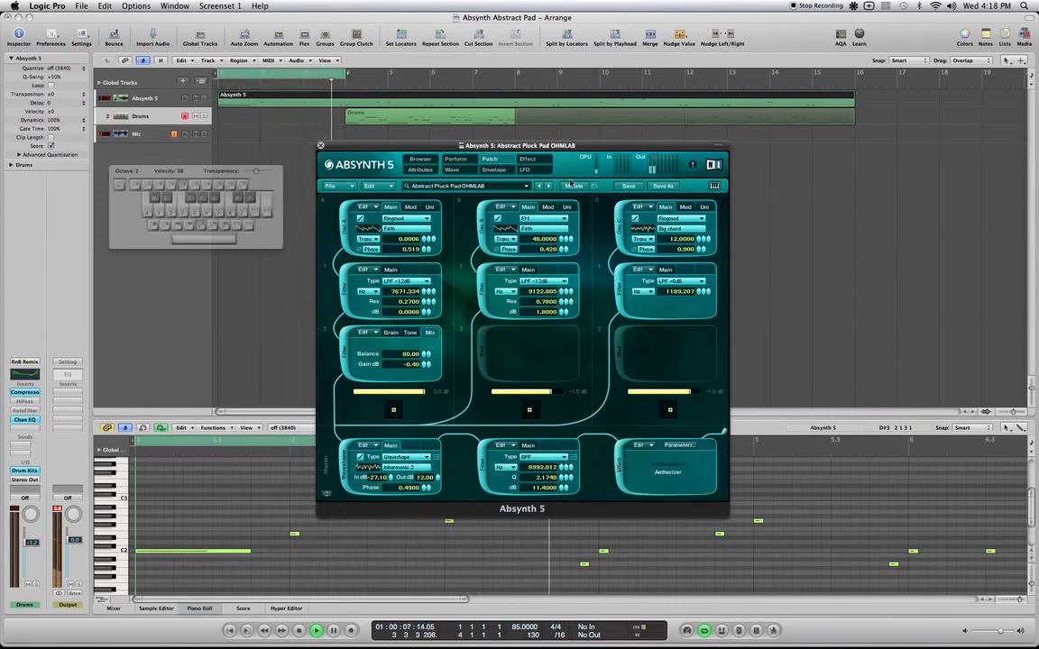
pyautogui.click(526, 158)
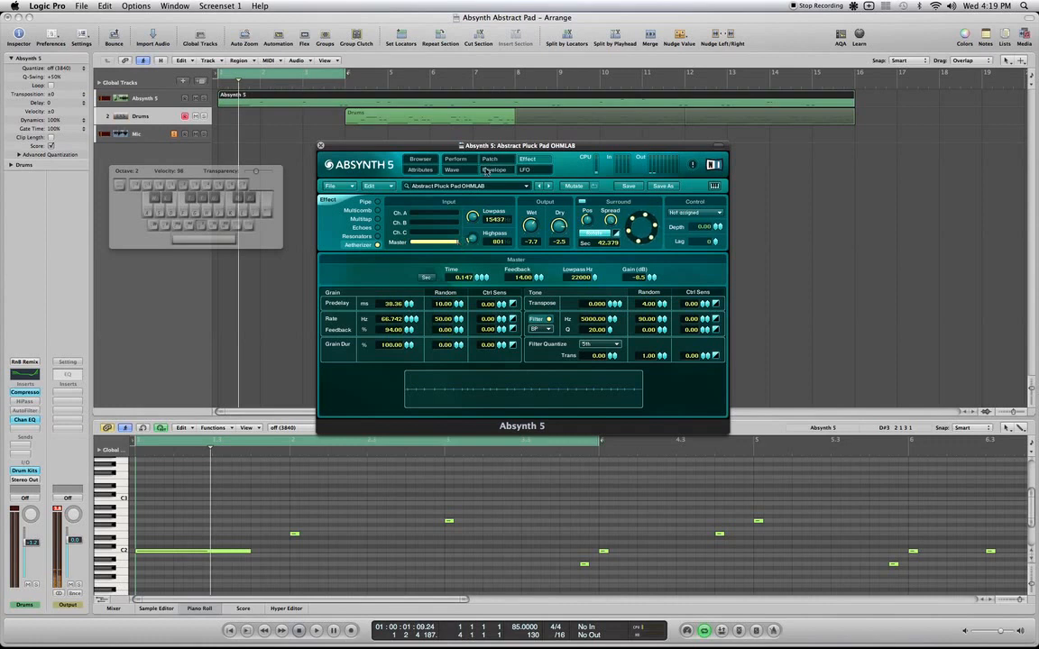
# Step: Show the patch overview with its oscillator and filter modules
pyautogui.click(495, 170)
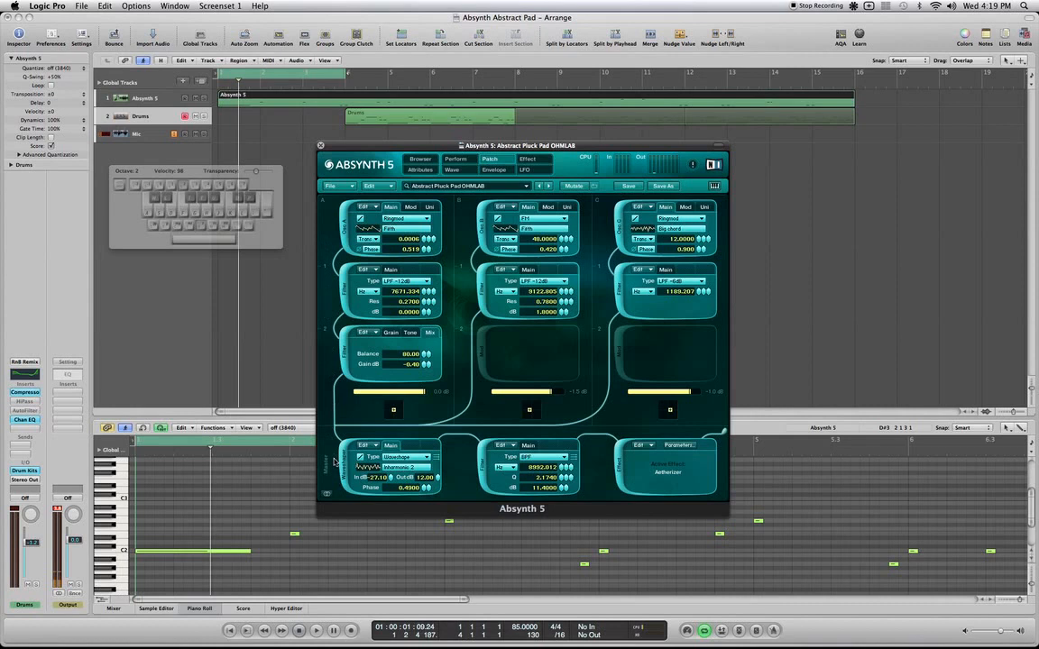
pyautogui.moveTo(460, 215)
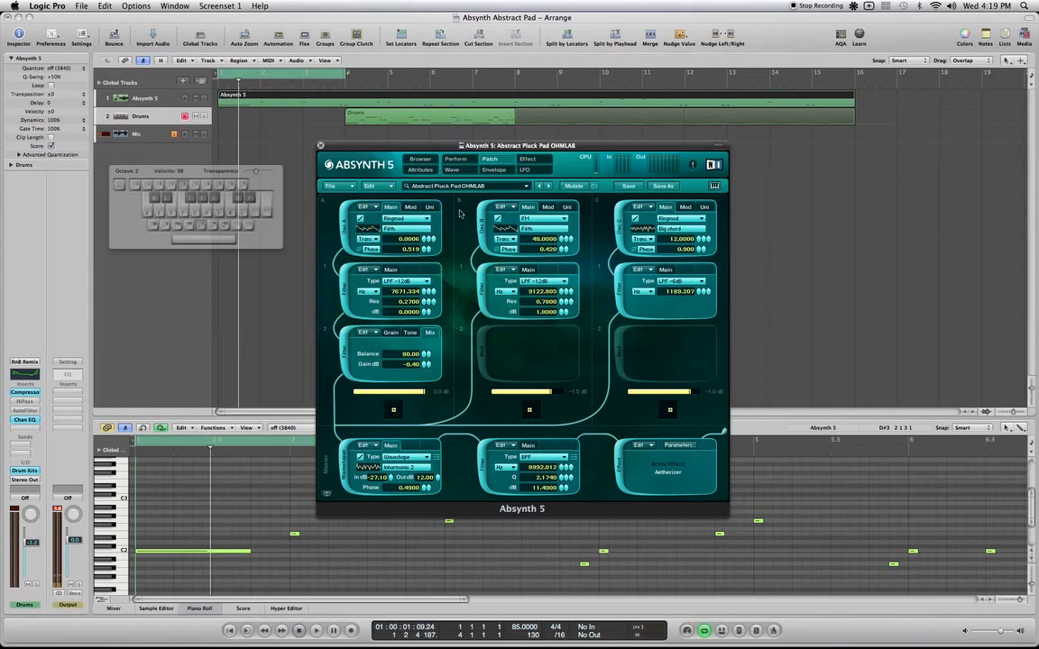
pyautogui.moveTo(602, 209)
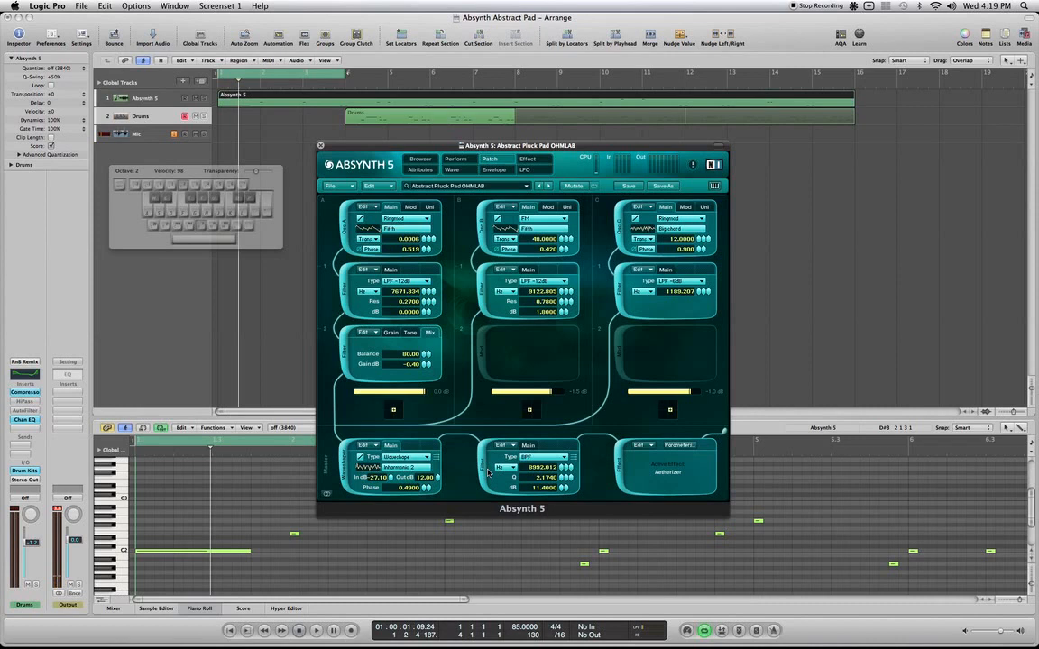
pyautogui.moveTo(621, 473)
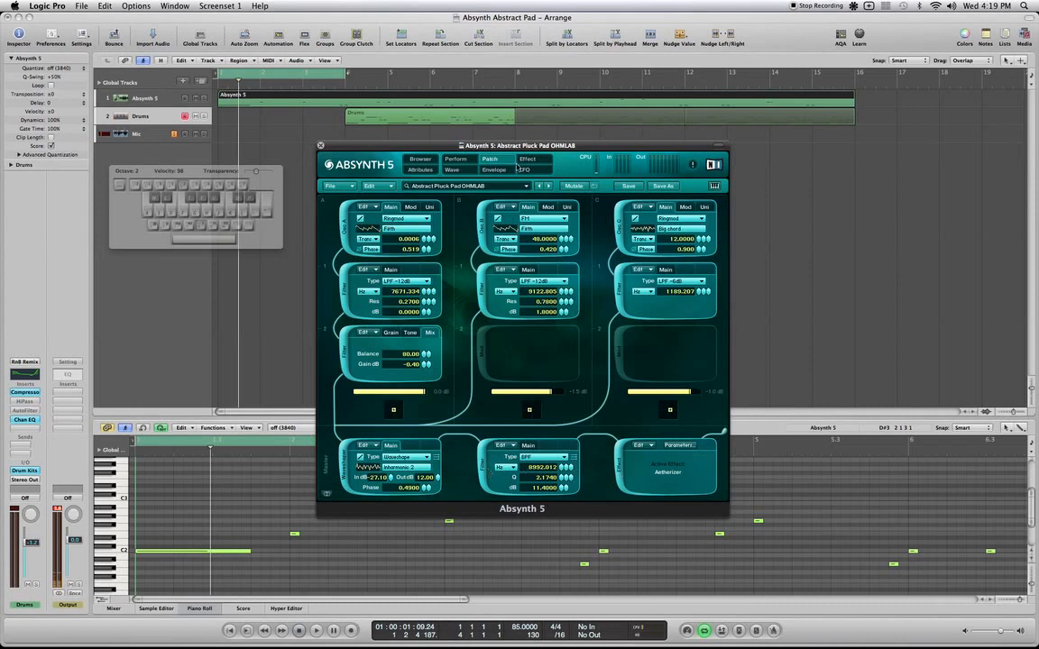
# Step: Return to the Aetherizer effect page and adjust one of its parameter values
pyautogui.click(526, 159)
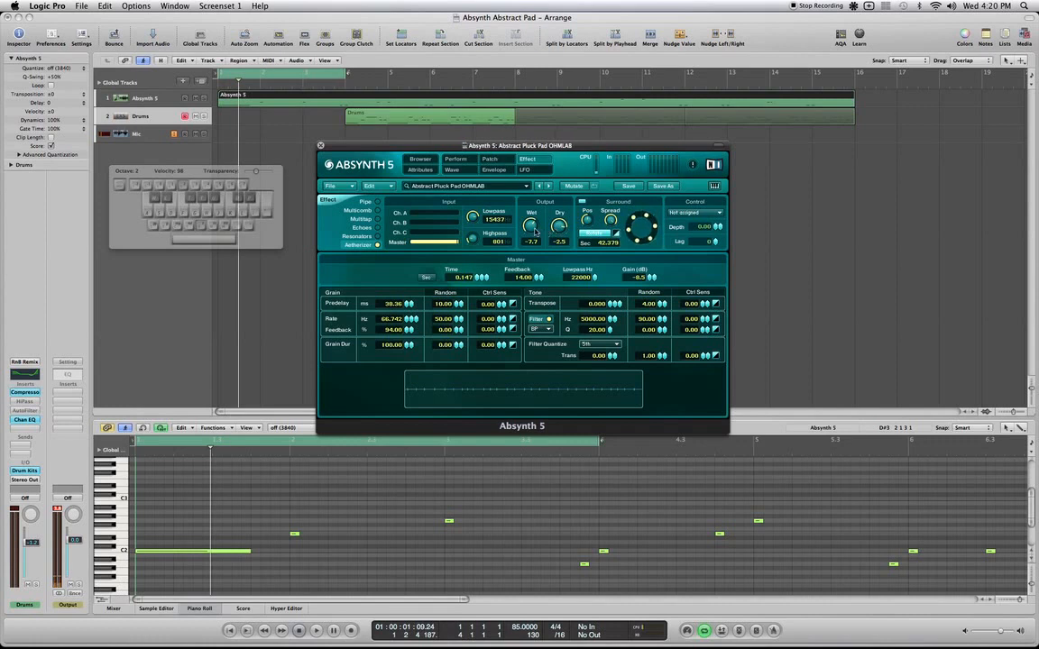
pyautogui.moveTo(532, 225); pyautogui.dragTo(538, 212)
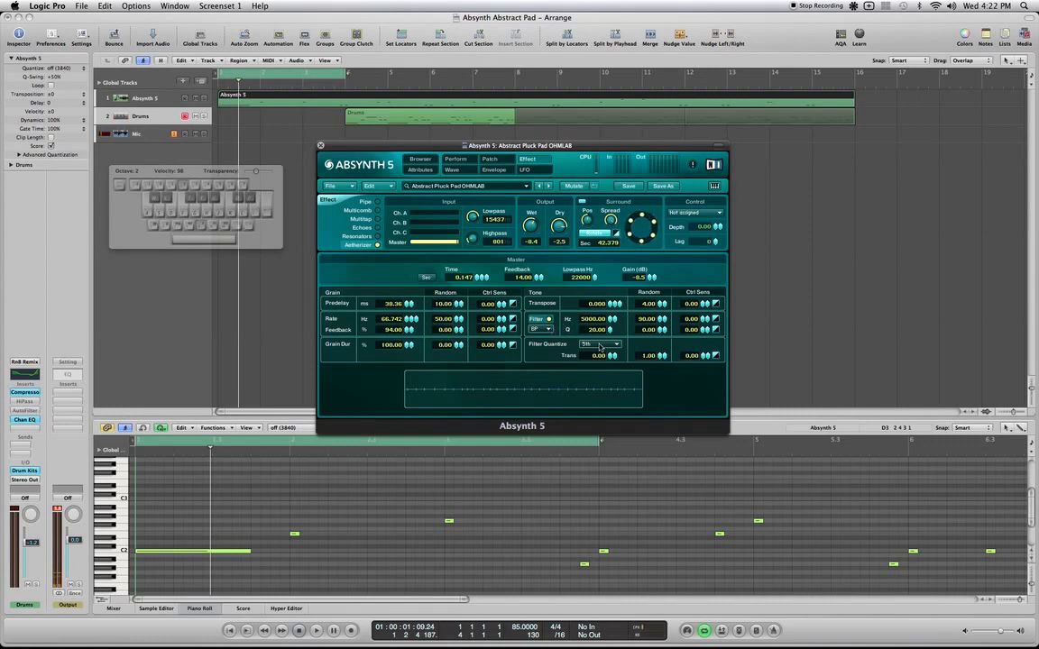
# Step: Choose a different scale for the Aetherizer's Filter Quantize setting
pyautogui.click(599, 347)
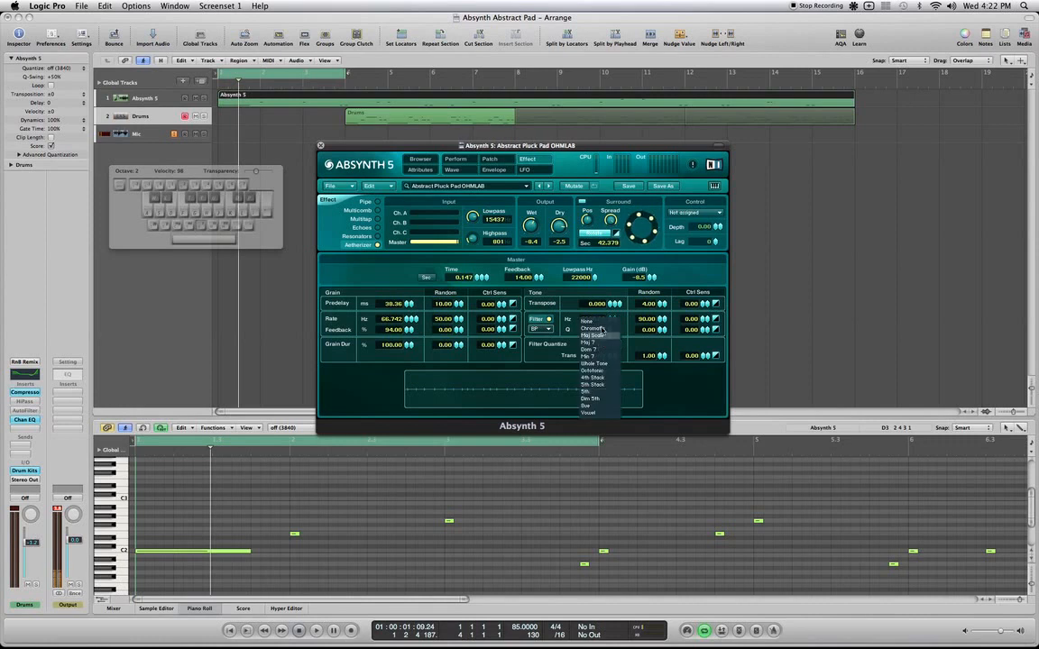
pyautogui.moveTo(598, 391)
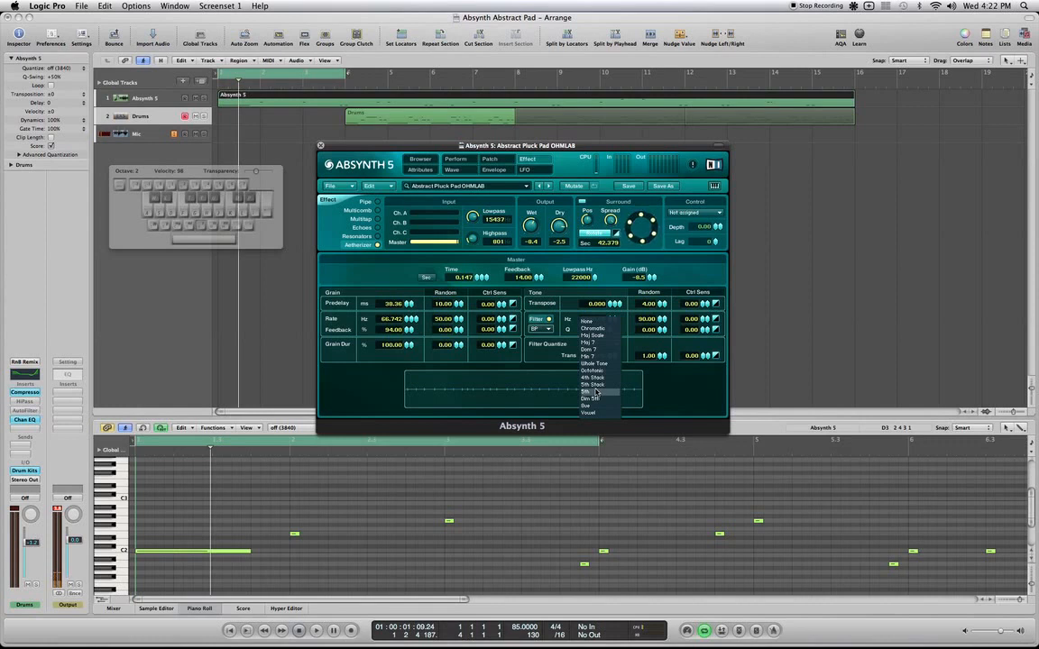
pyautogui.click(591, 392)
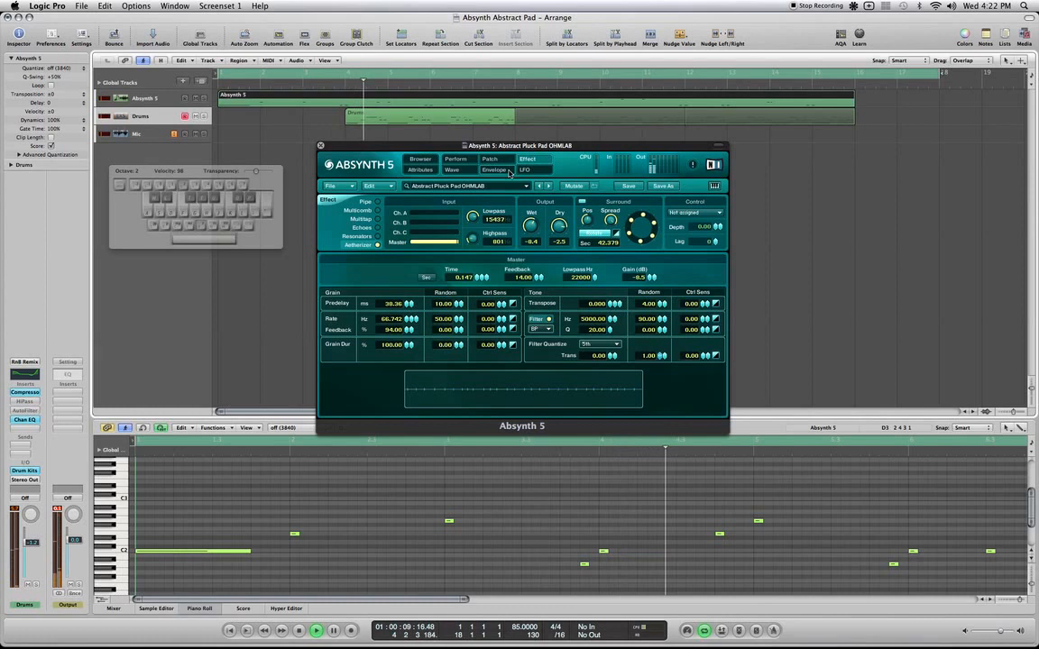
# Step: Show the envelope editor and Logic's mixer channel strips, then return to the Aetherizer effect settings
pyautogui.click(495, 170)
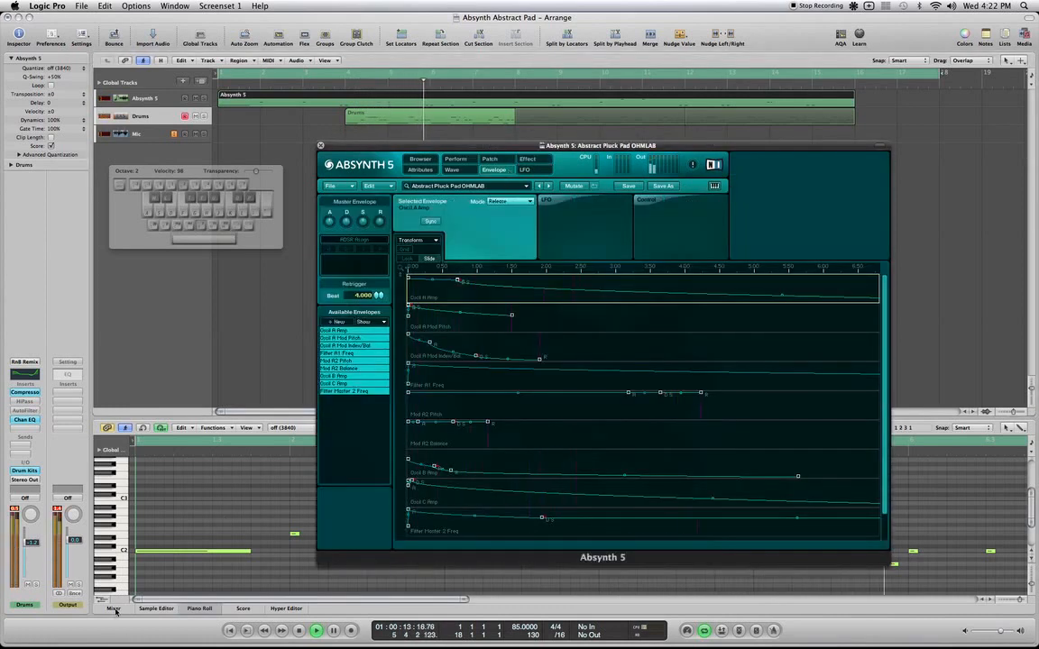
pyautogui.click(114, 610)
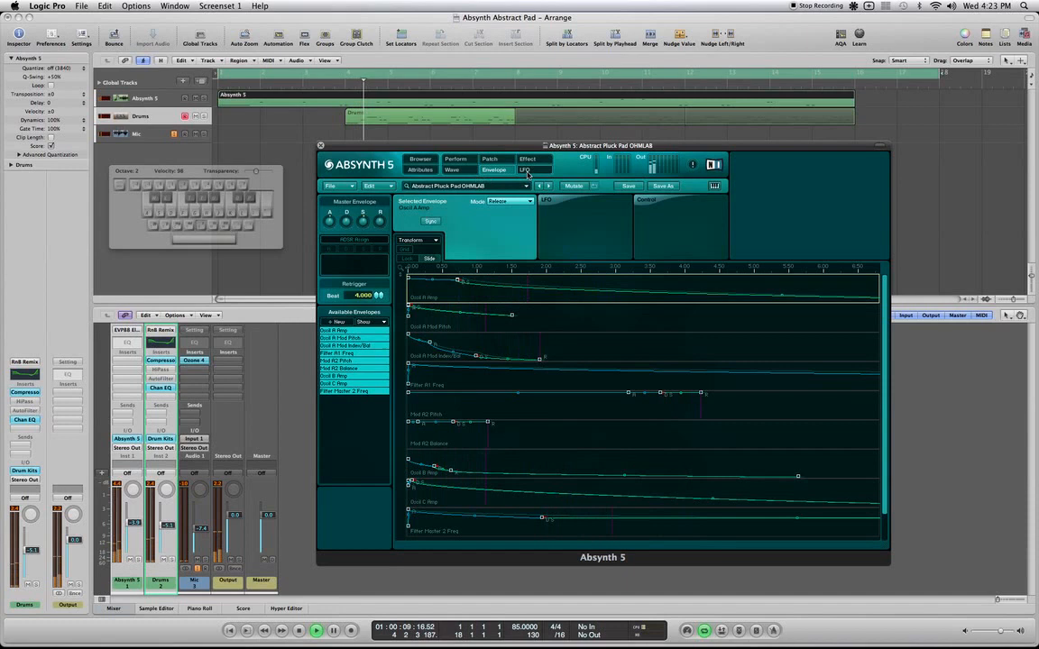
pyautogui.click(527, 159)
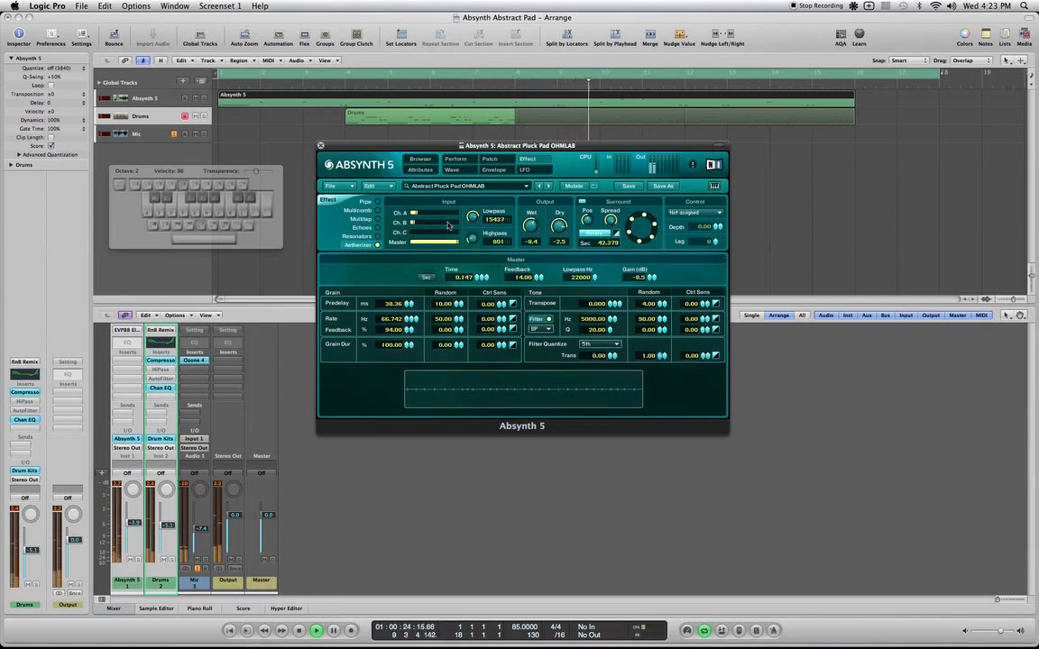
# Step: Flip through the Patch and Envelope pages and land back on the Aetherizer effect settings
pyautogui.click(491, 159)
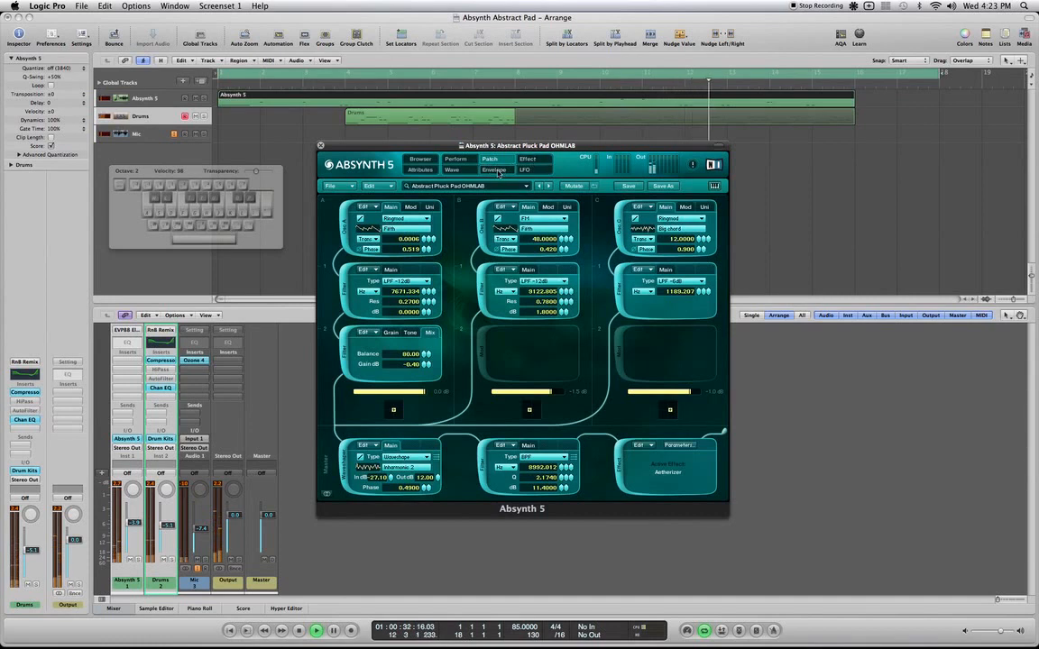
pyautogui.click(494, 170)
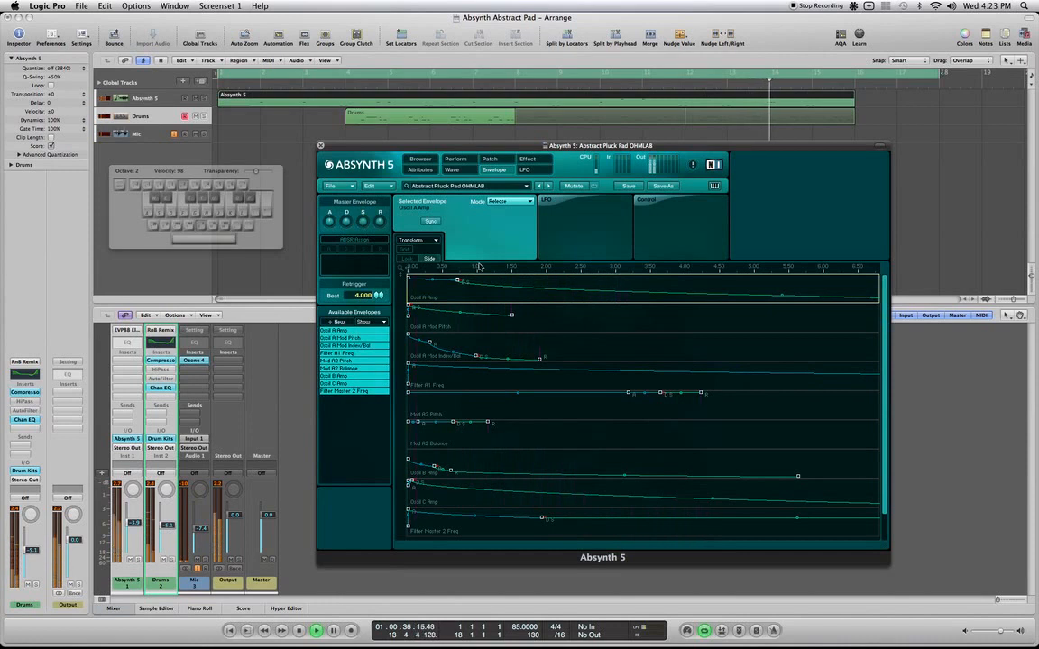
pyautogui.click(527, 159)
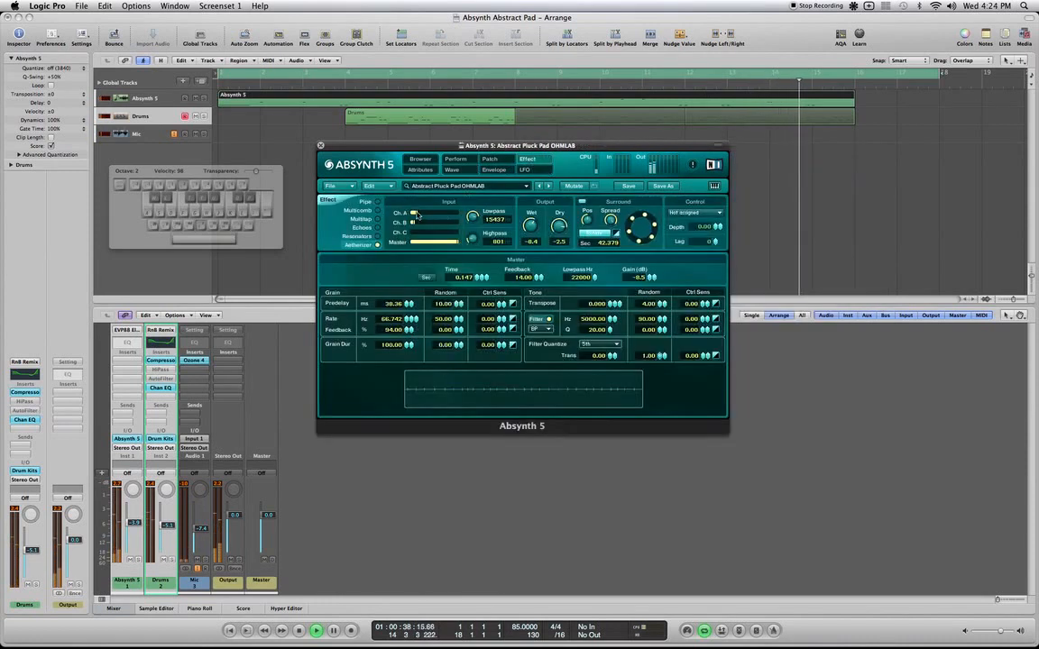